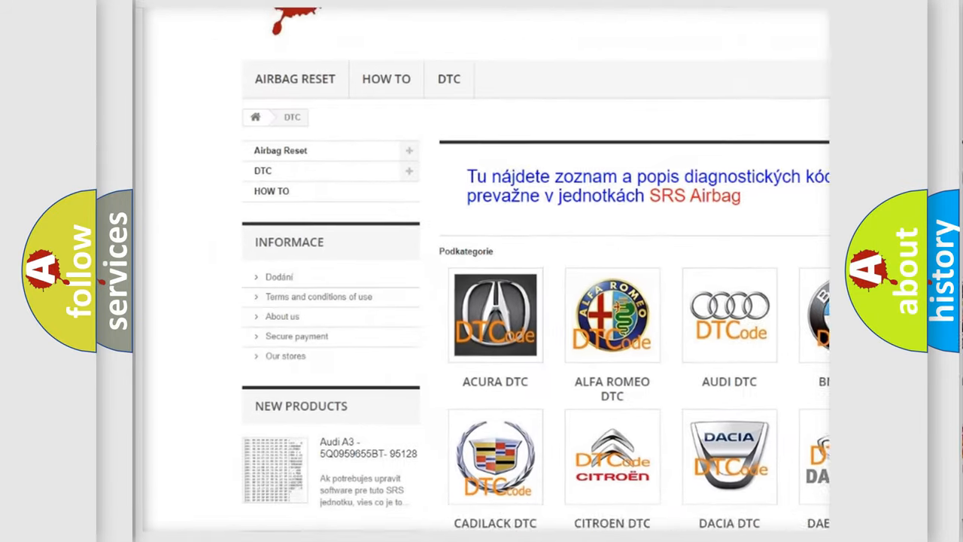
scroll("down", 3)
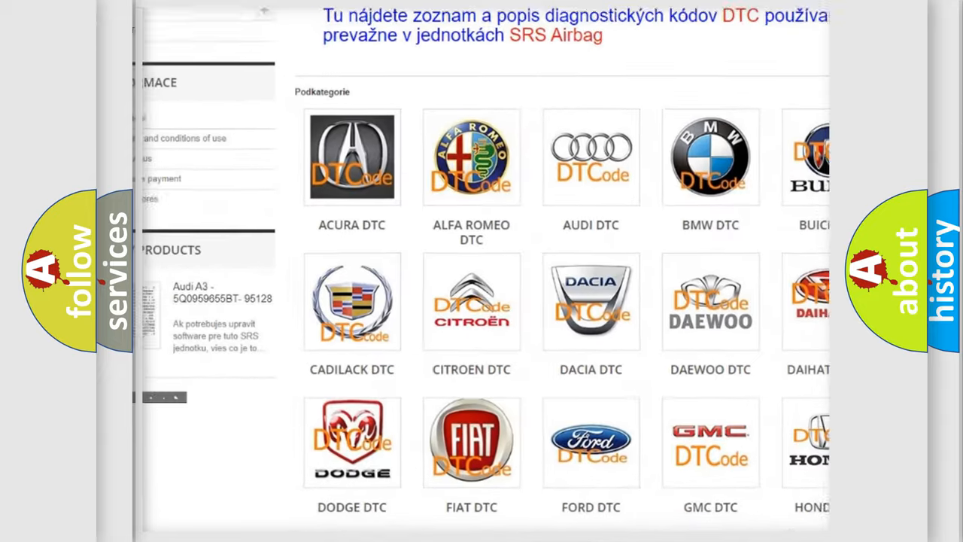
scroll("down", 3)
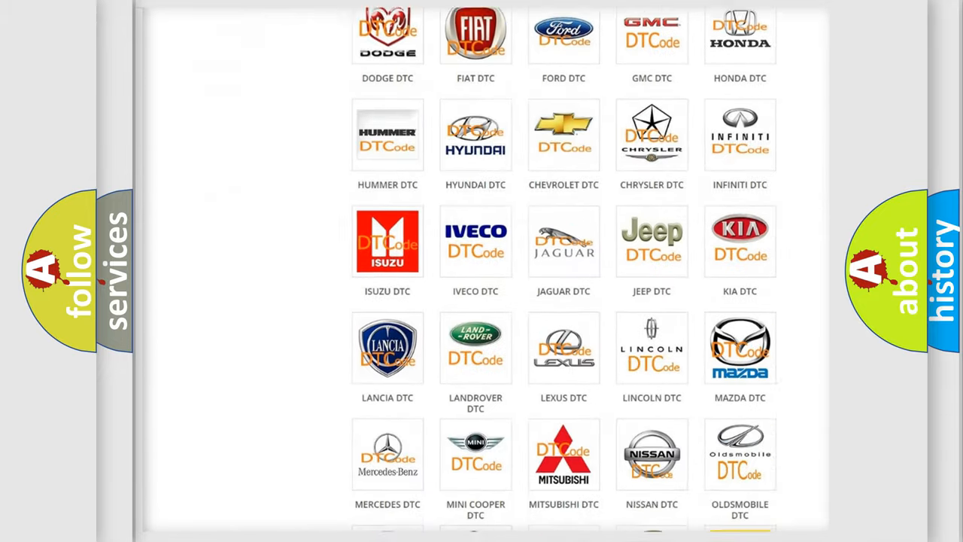
scroll("down", 3)
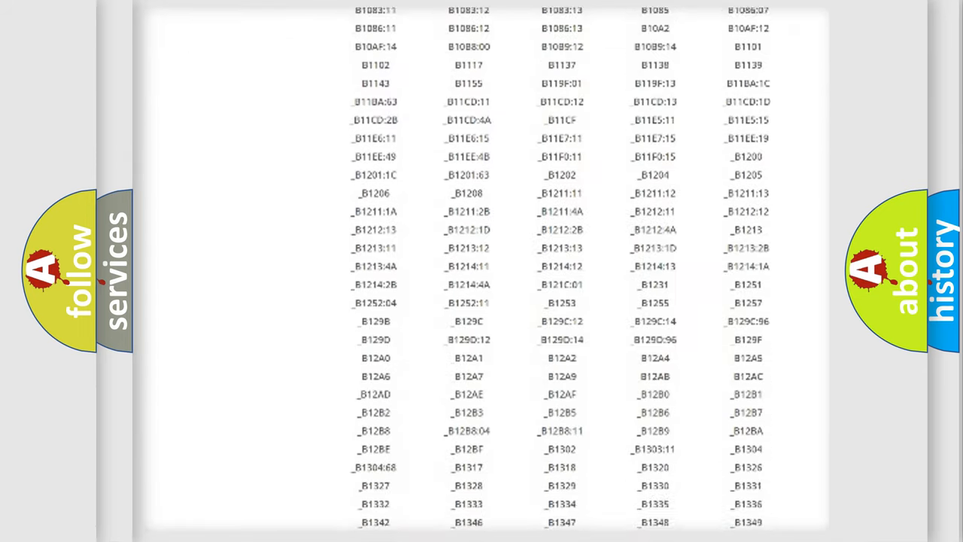
scroll("down", 3)
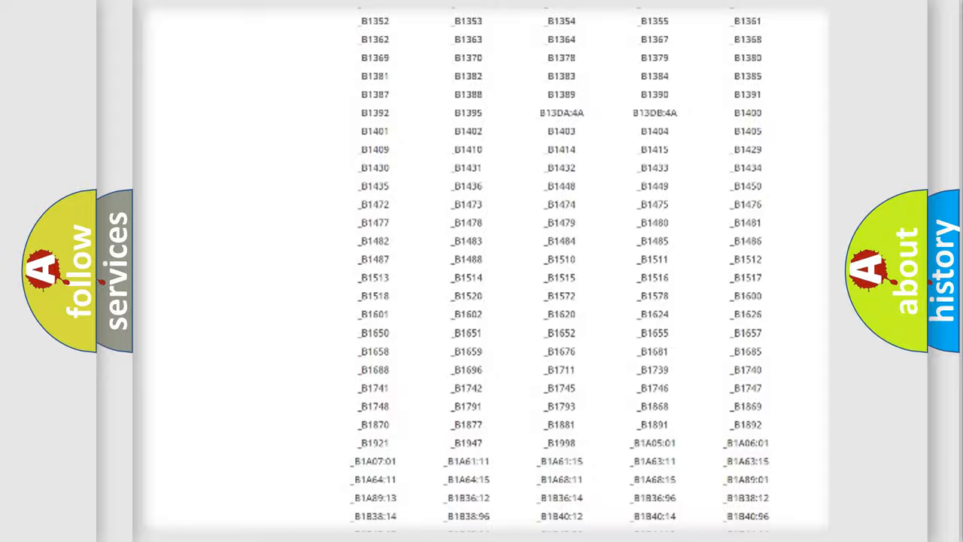